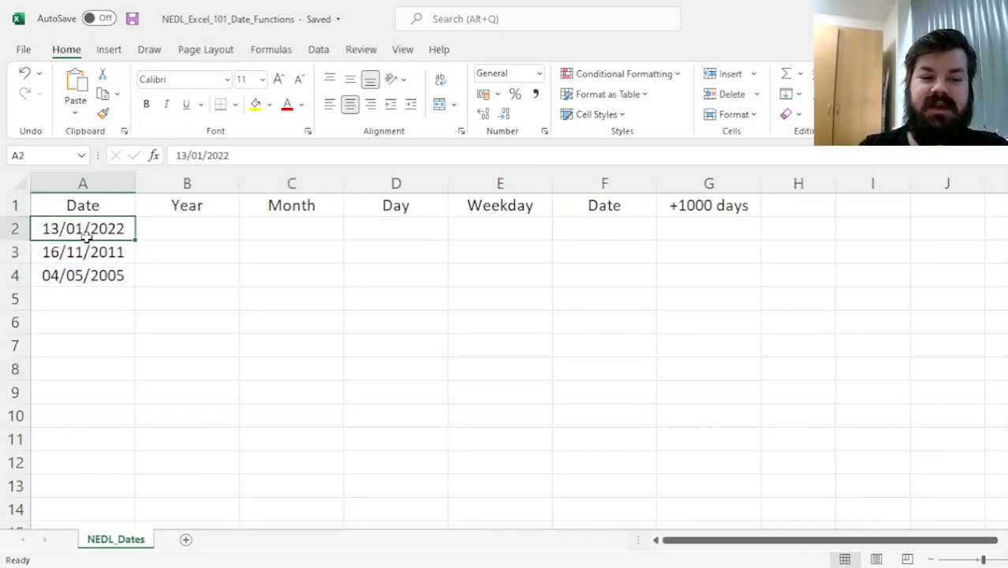
# Enter =YEAR(A2), =MONTH(A2) and =DAY(A2) in B2:D2, giving 2022, 1 and 13.
pyautogui.click(83, 251)
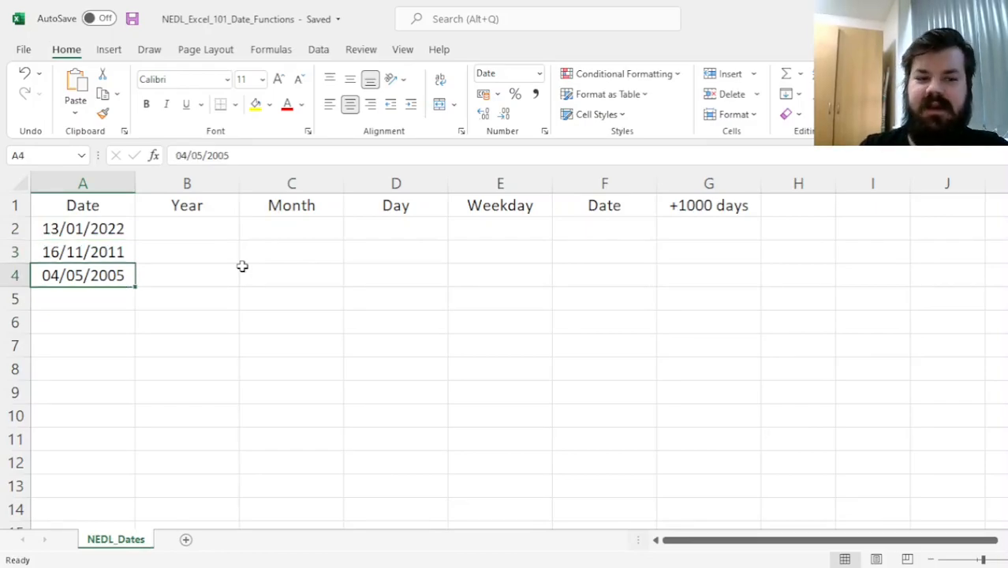
pyautogui.click(187, 274)
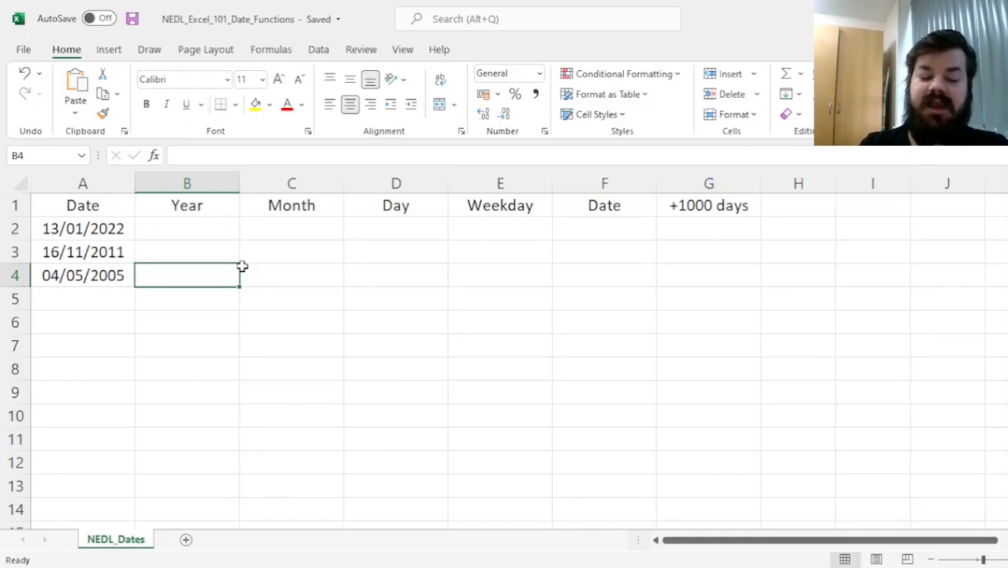
pyautogui.write('=YEAR')
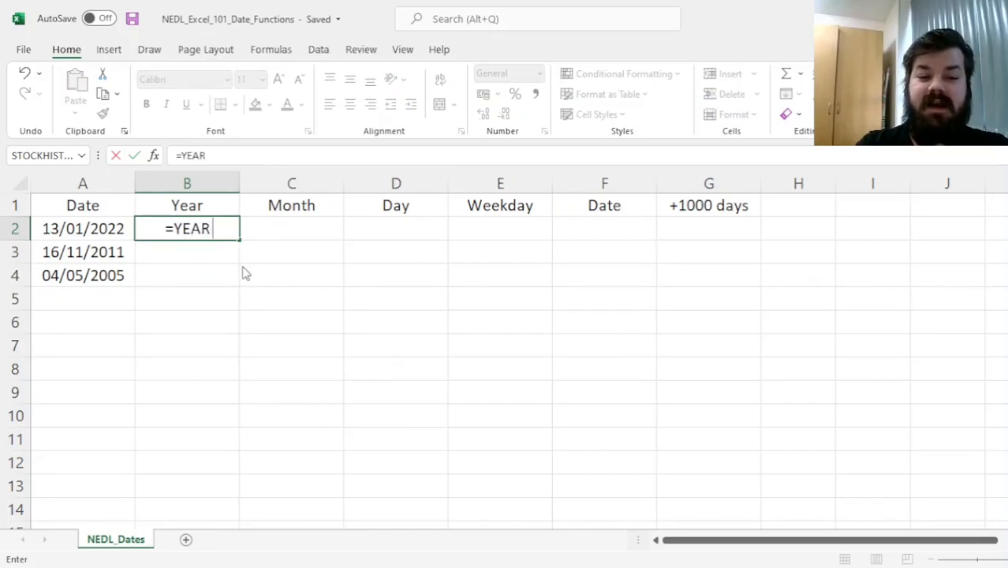
pyautogui.click(82, 228)
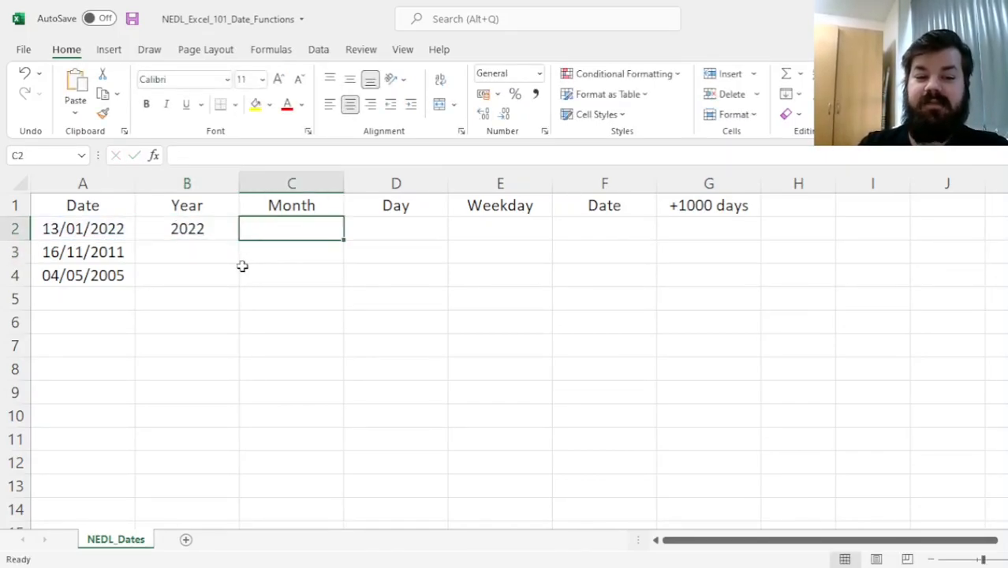
pyautogui.write('=MONTH(')
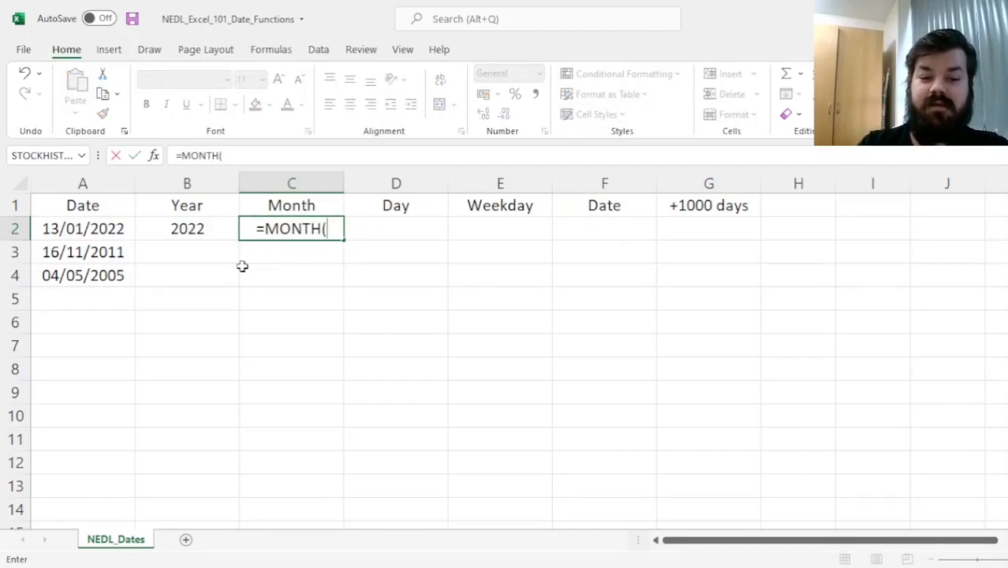
pyautogui.click(83, 227)
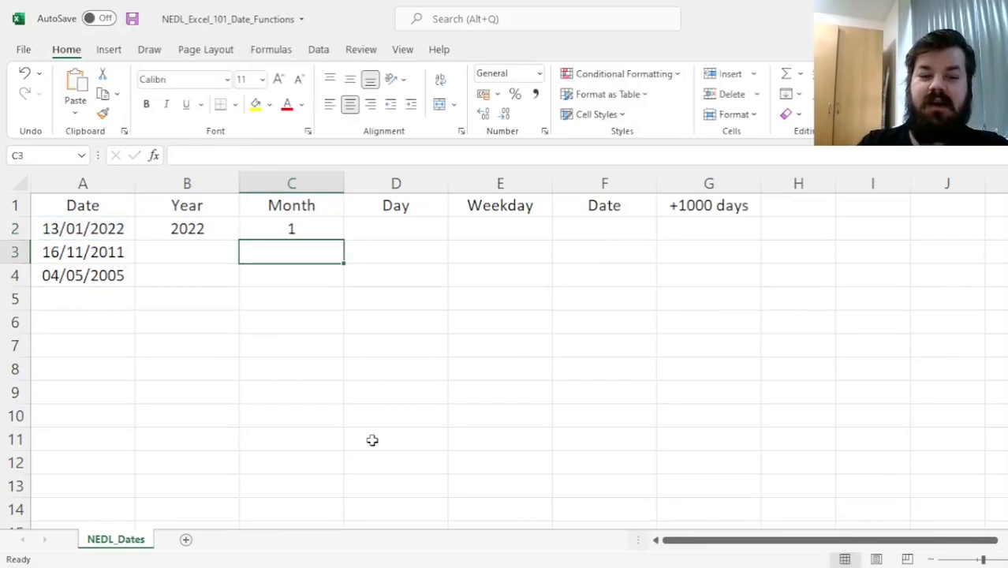
pyautogui.click(291, 228)
pyautogui.write('=DAY(A2')
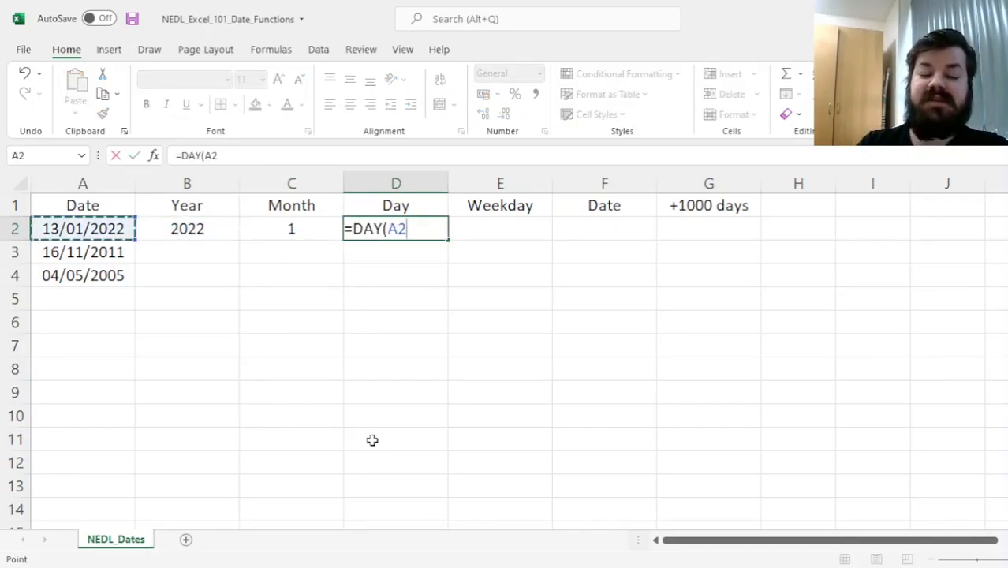
pyautogui.press('Enter')
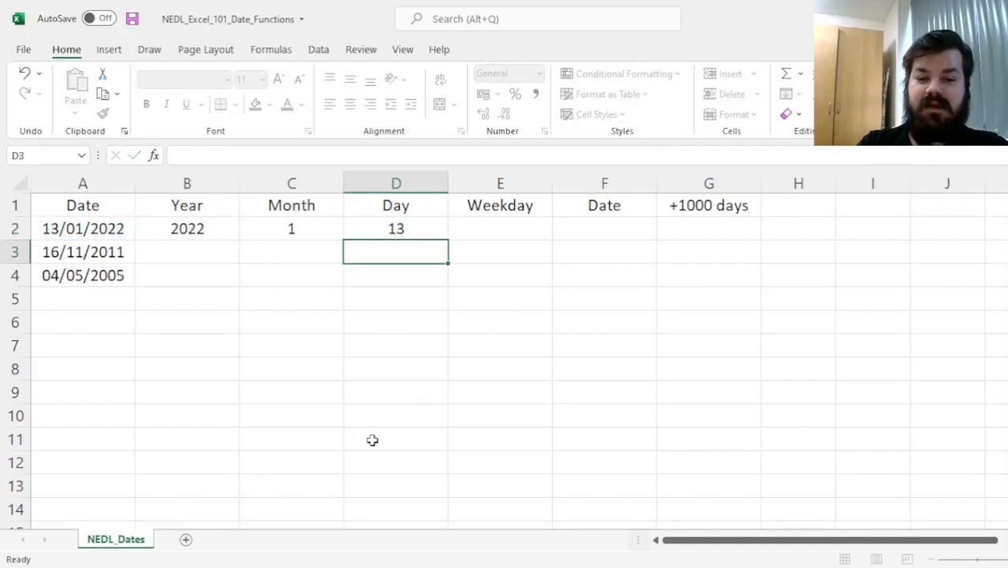
pyautogui.click(291, 228)
pyautogui.write('=')
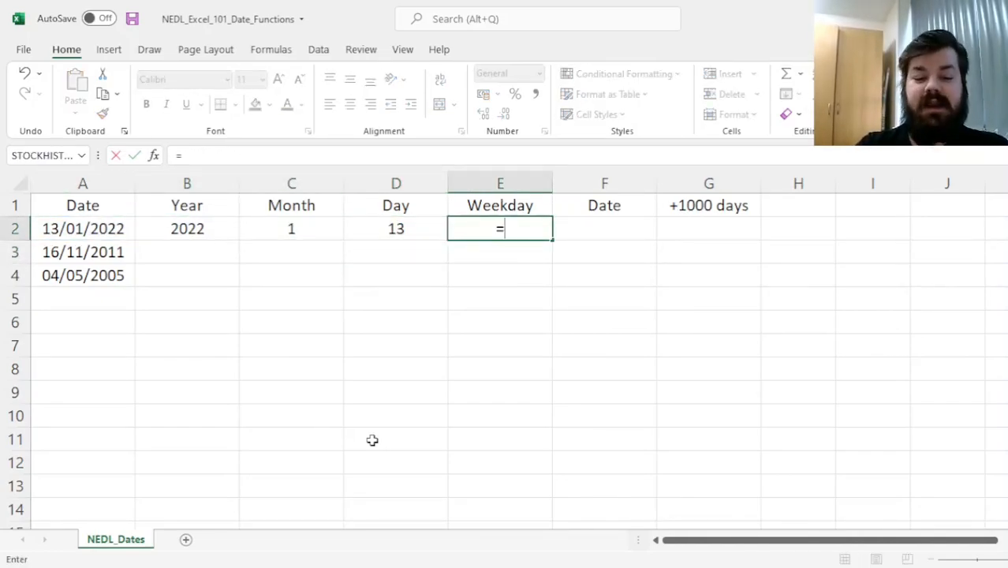
# Enter =WEEKDAY(A2,2) in E2 so 13/01/2022 returns weekday 4.
pyautogui.write('WEEKDAY(')
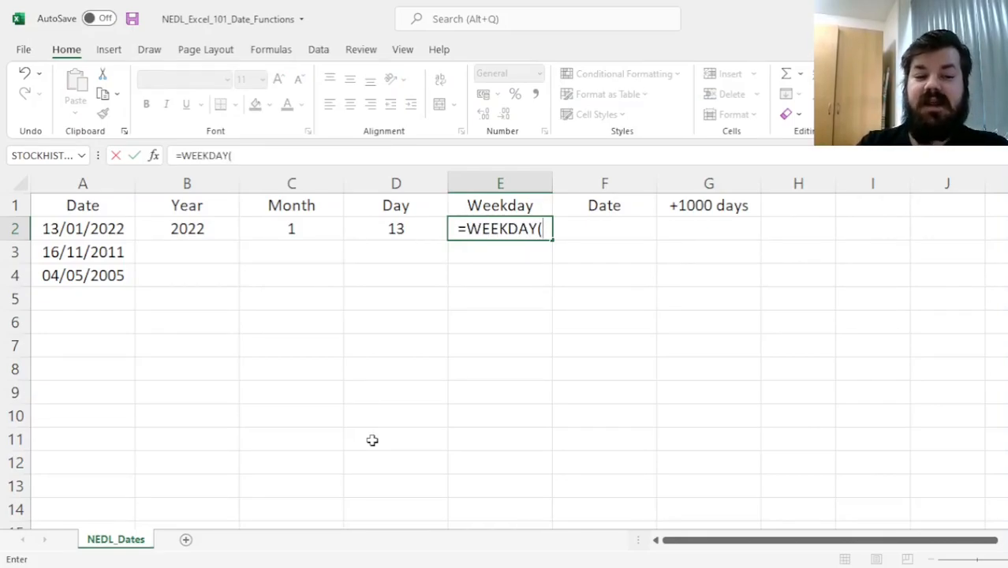
pyautogui.moveTo(148, 235)
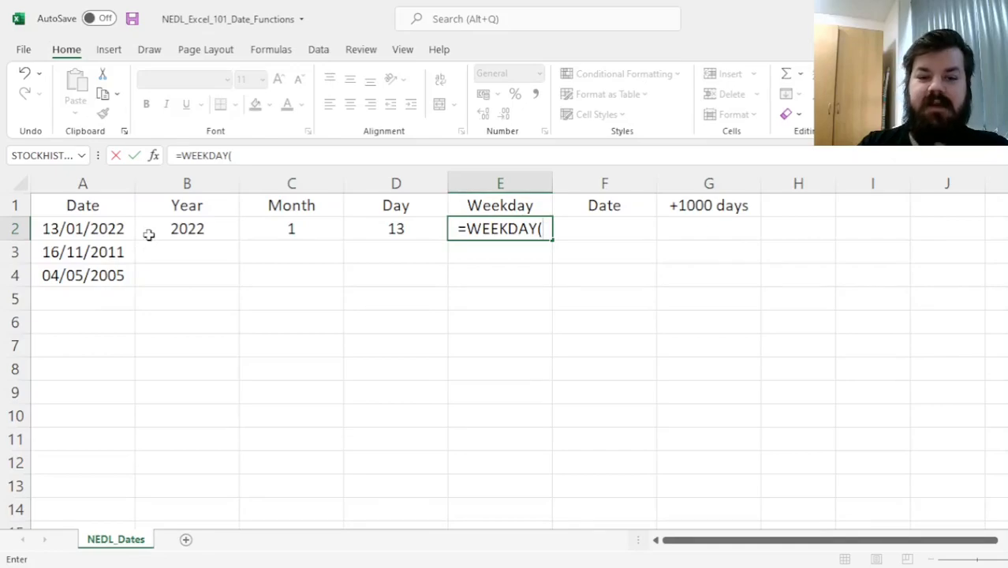
pyautogui.click(83, 228)
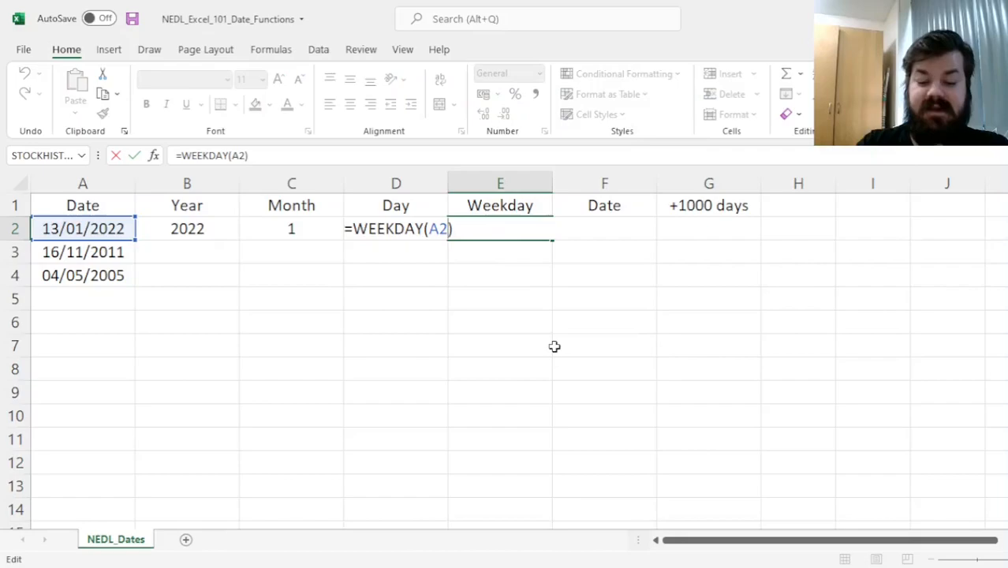
pyautogui.write(',')
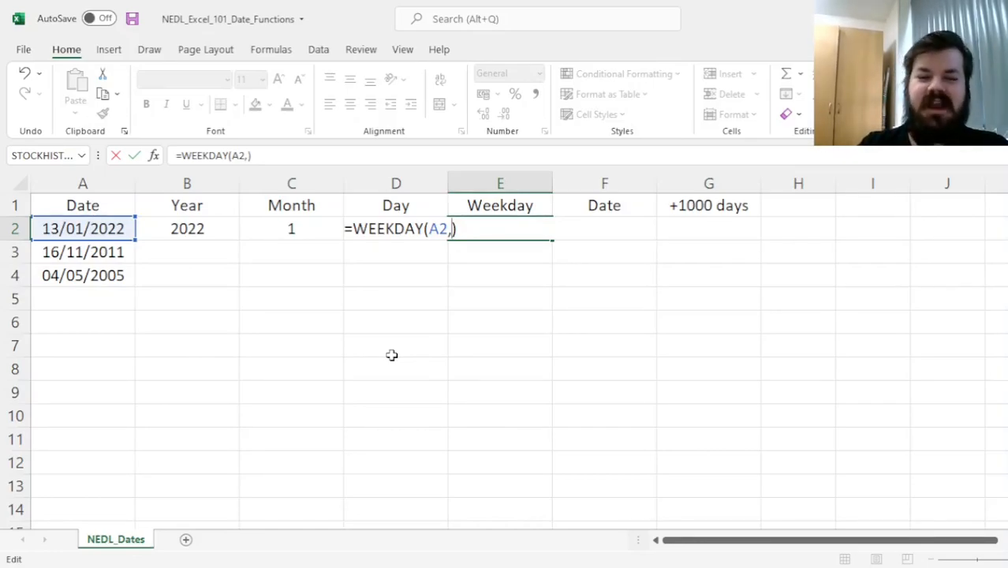
pyautogui.write('2')
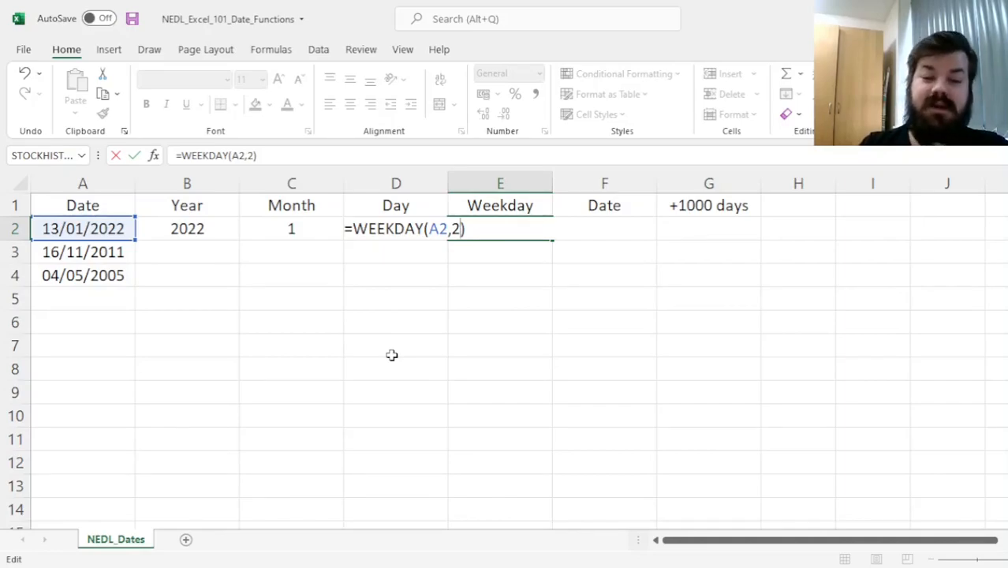
pyautogui.press('Enter')
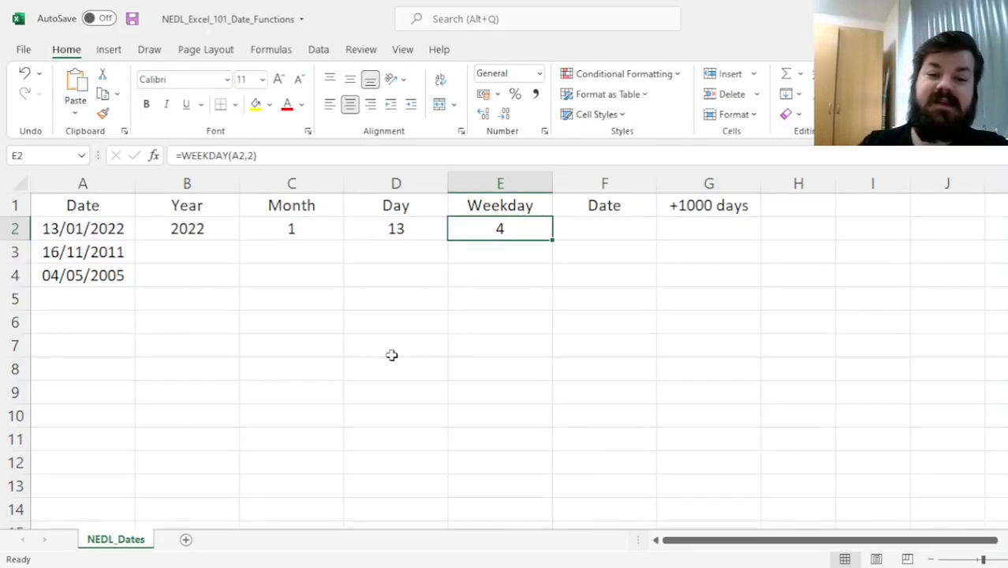
pyautogui.click(604, 228)
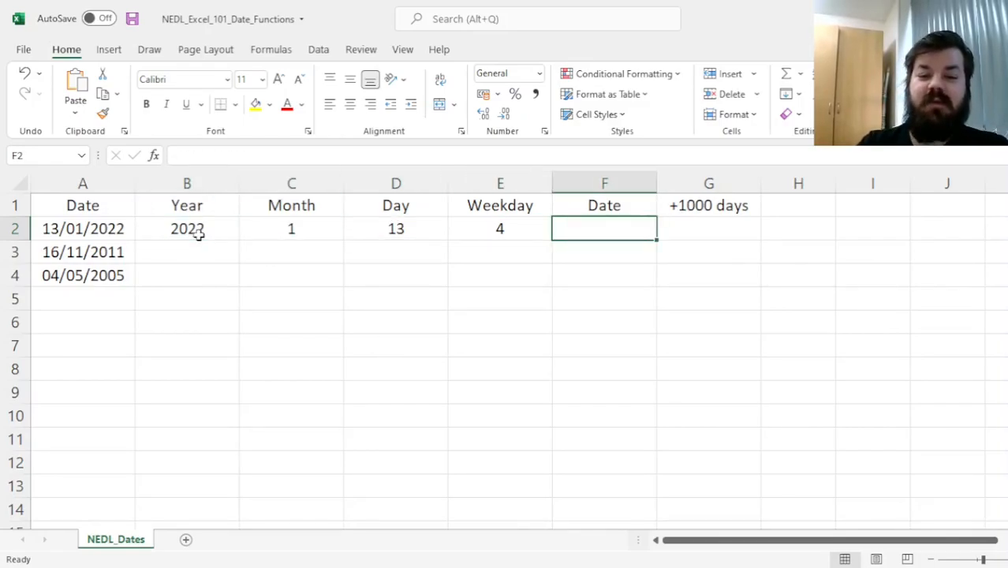
# Enter =DATE(B2,C2,D2) in F2 to rebuild 13/01/2022 from the year, month and day.
pyautogui.click(82, 228)
pyautogui.write('=')
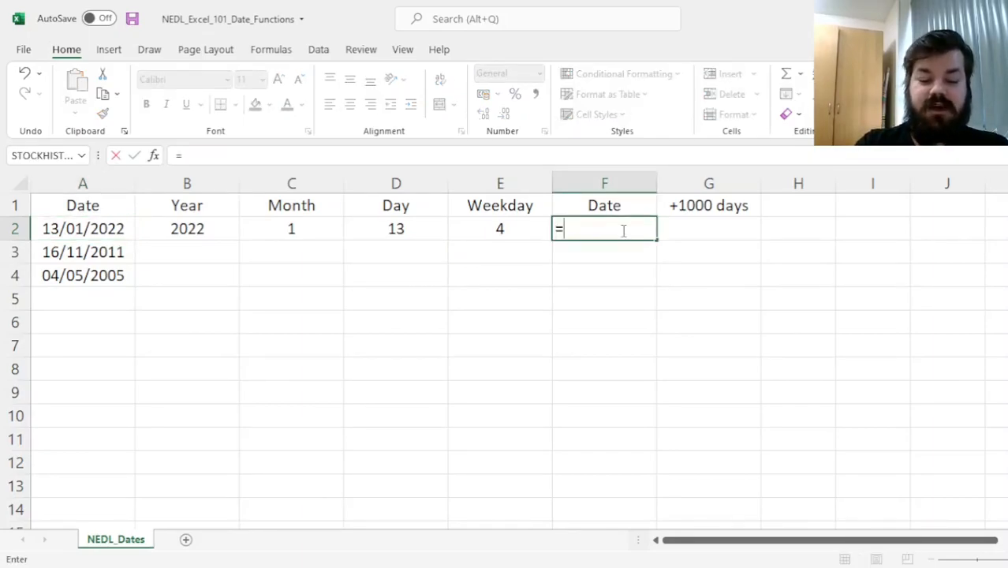
pyautogui.write('DATE(')
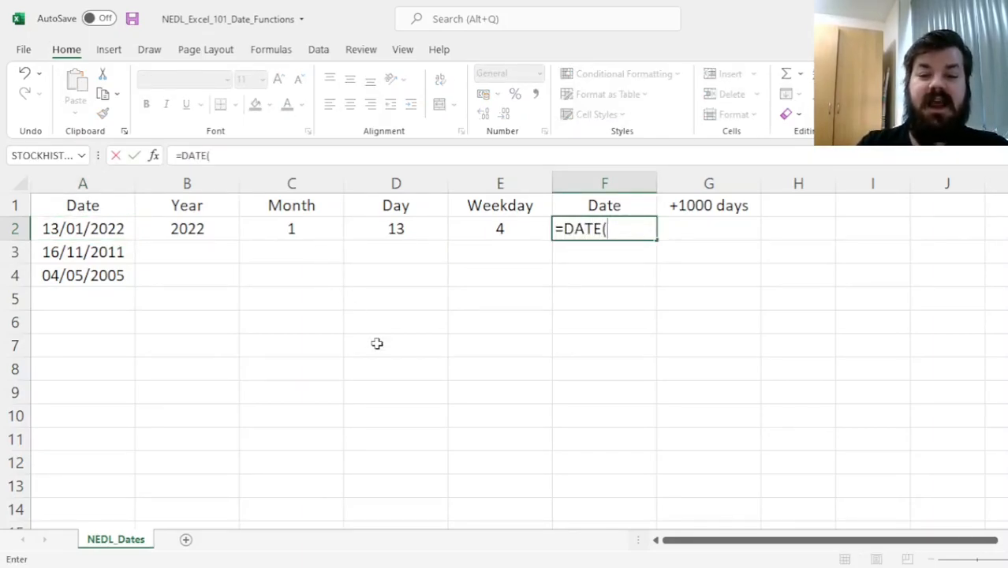
pyautogui.click(187, 228)
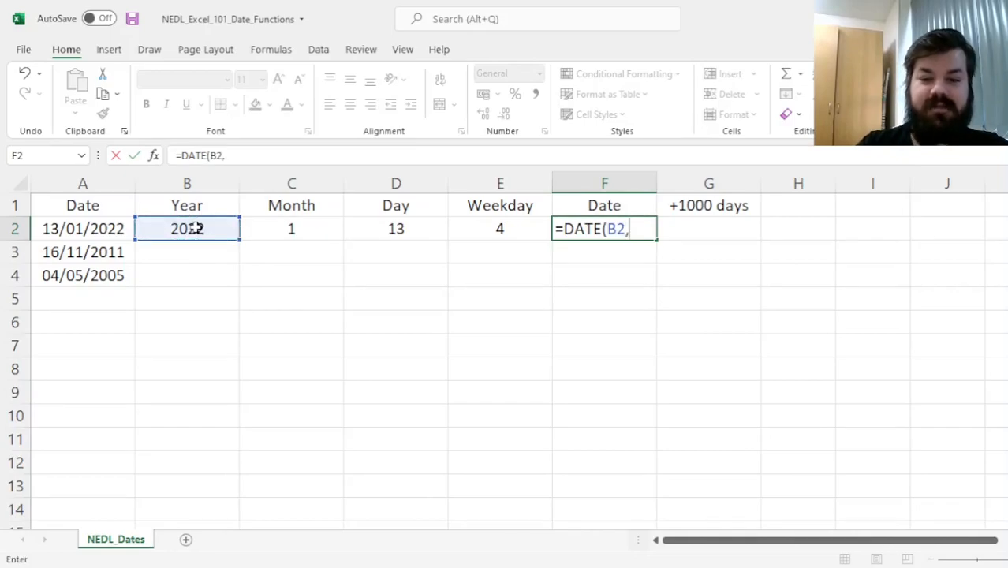
pyautogui.click(291, 228)
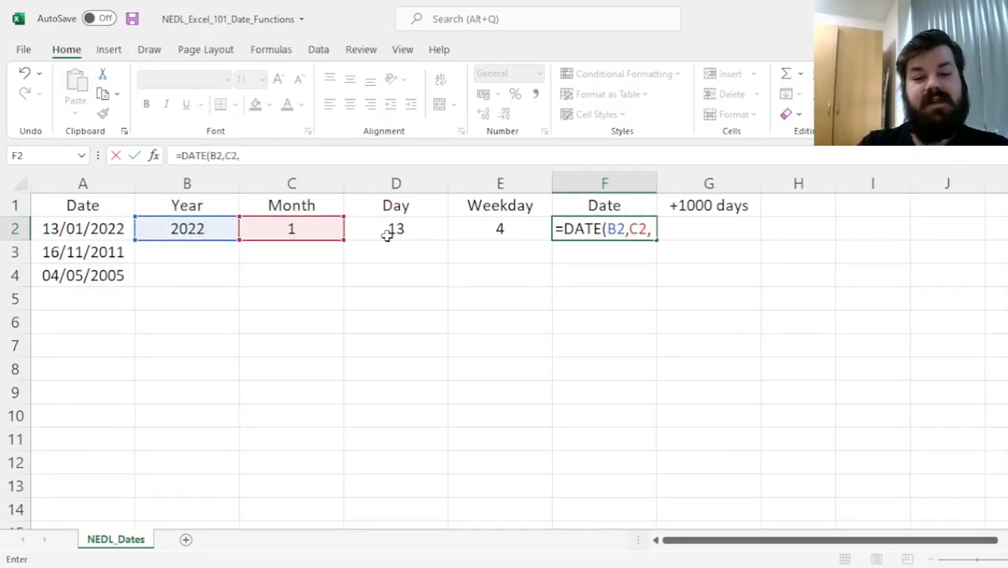
pyautogui.write('D2)')
pyautogui.press('Enter')
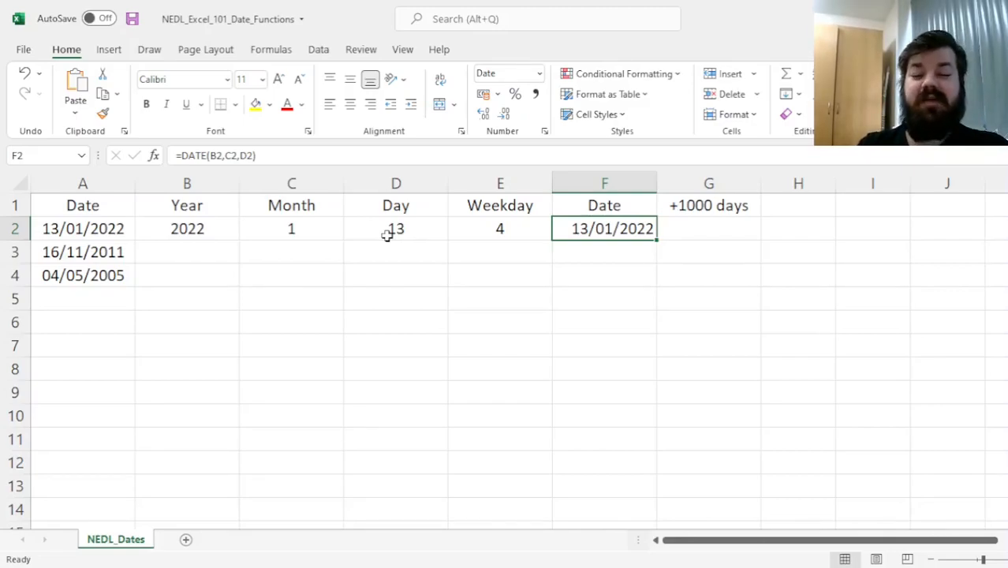
pyautogui.click(709, 228)
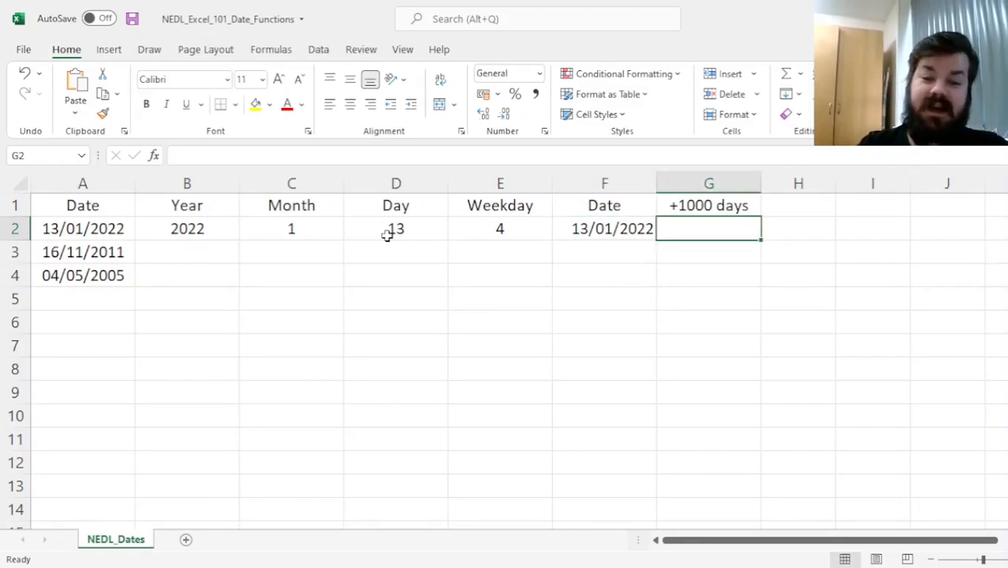
# Enter =F2+1000 in G2, showing 09/10/2024, and centre it in the cell.
pyautogui.click(604, 228)
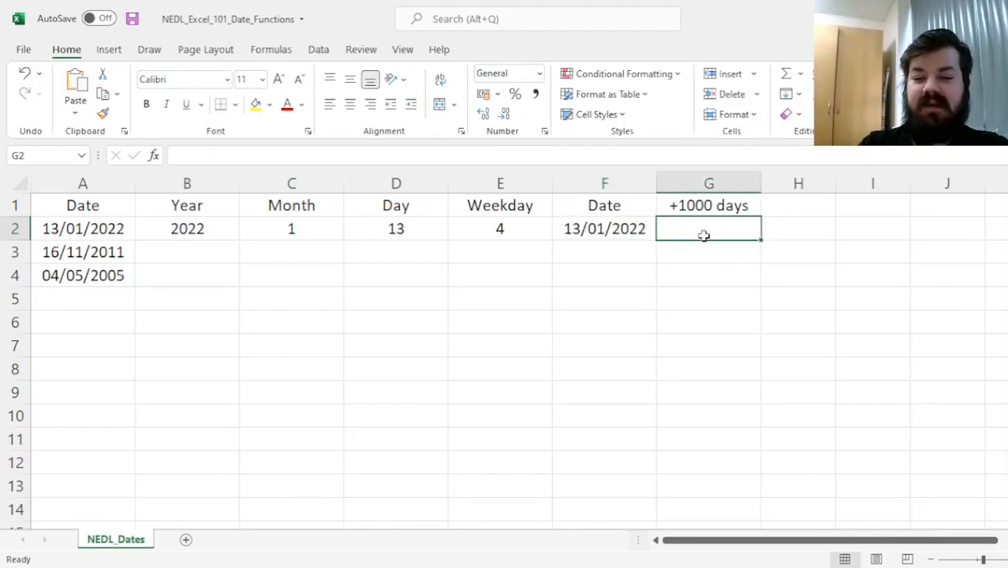
pyautogui.write('=F2')
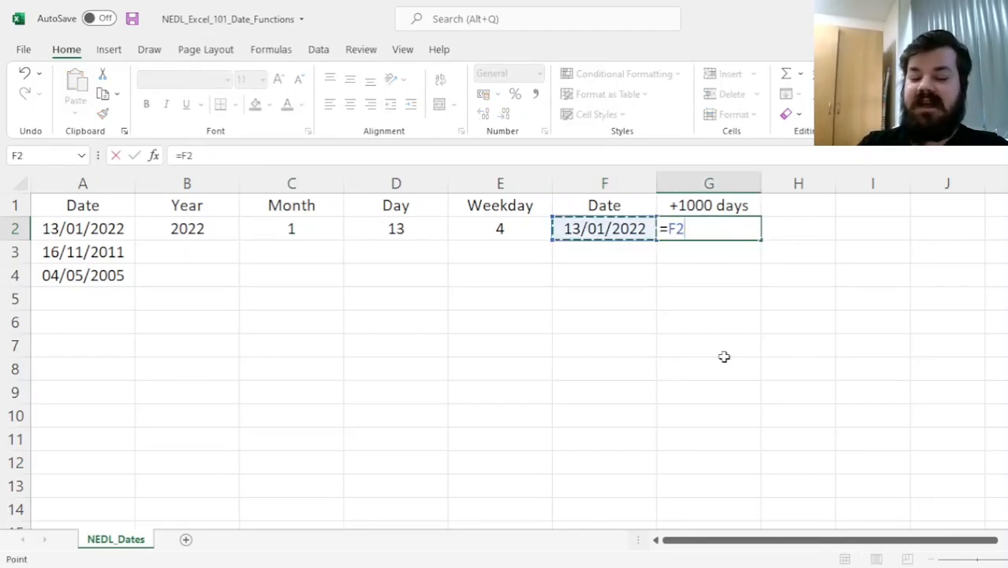
pyautogui.write('+1000')
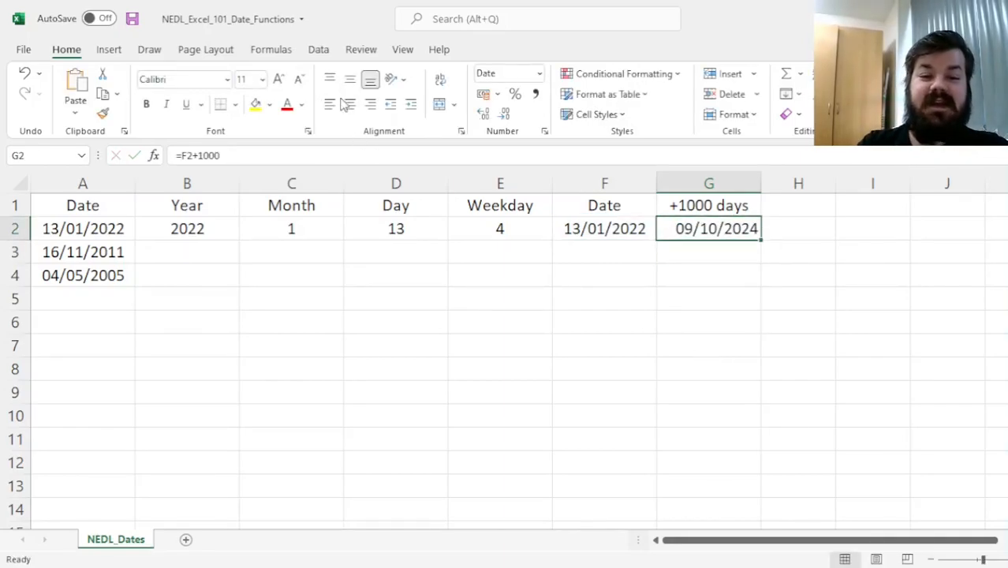
pyautogui.click(604, 228)
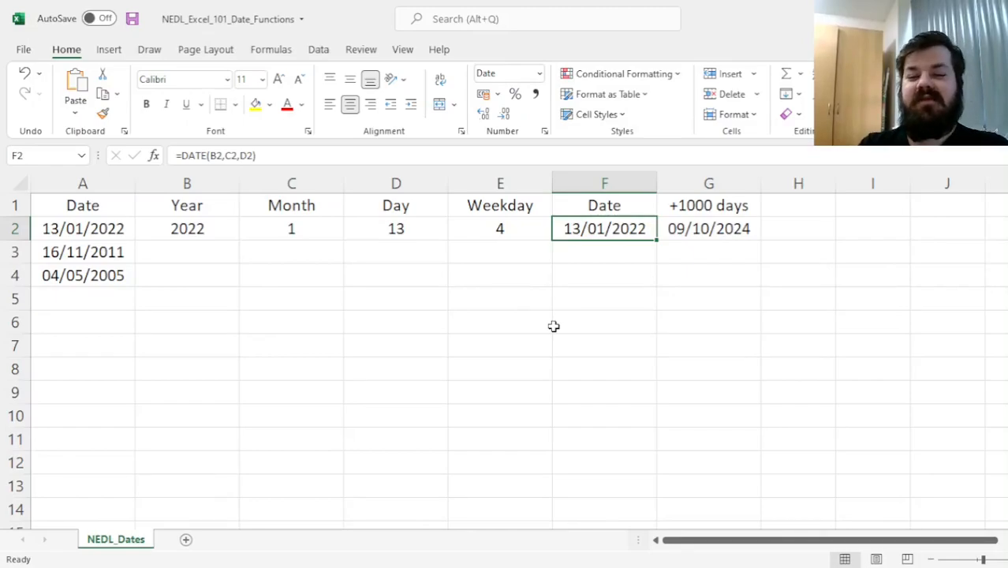
pyautogui.click(708, 228)
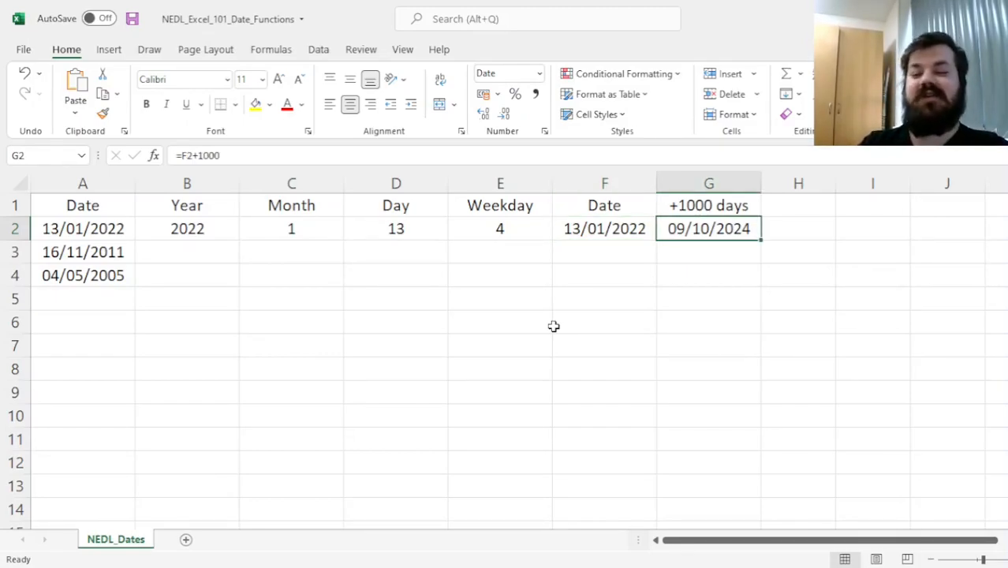
pyautogui.click(83, 251)
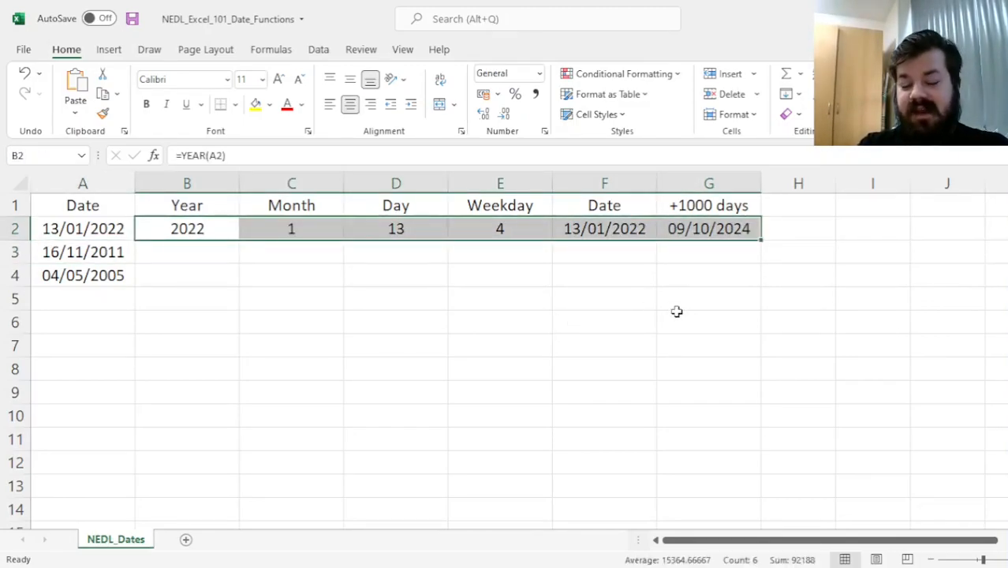
pyautogui.moveTo(703, 322)
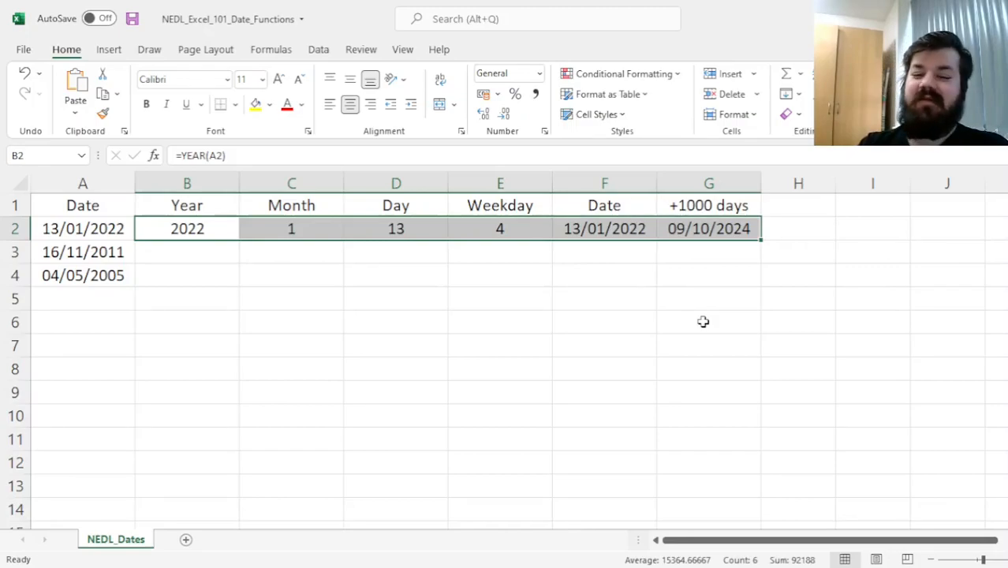
pyautogui.moveTo(746, 267)
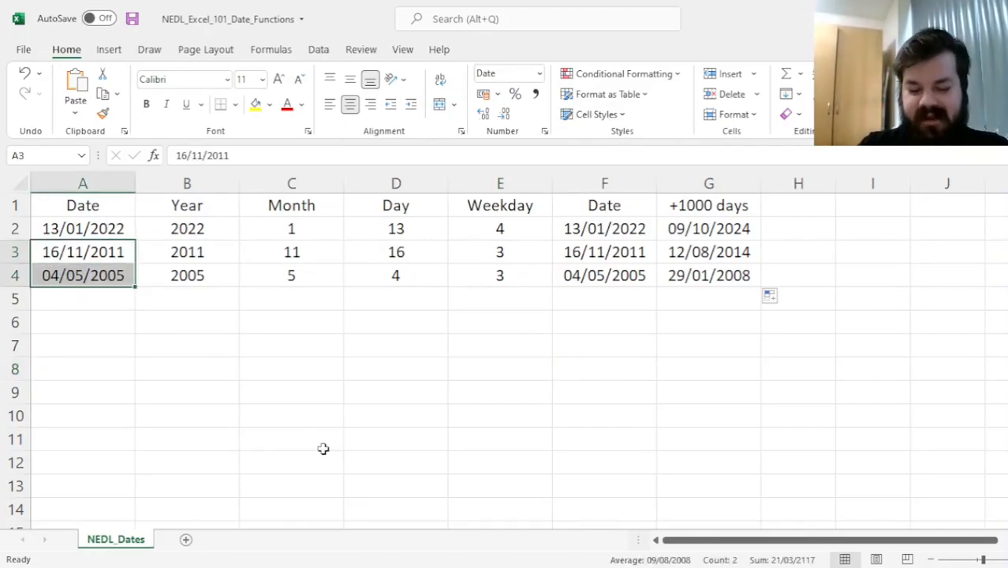
pyautogui.moveTo(501, 250)
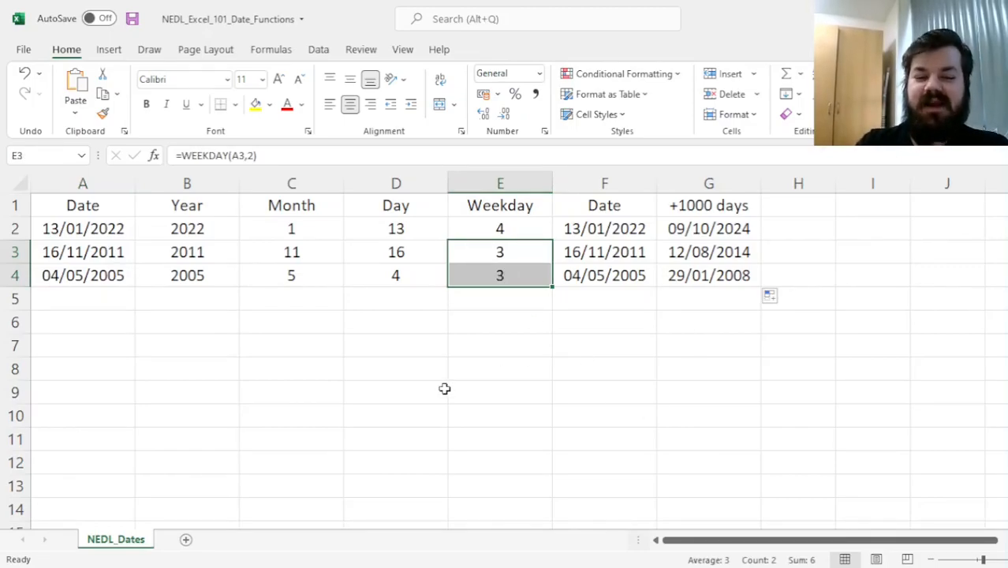
# Fill the row 2 formulas down through row 4 and compare column A with the rebuilt dates.
pyautogui.click(83, 252)
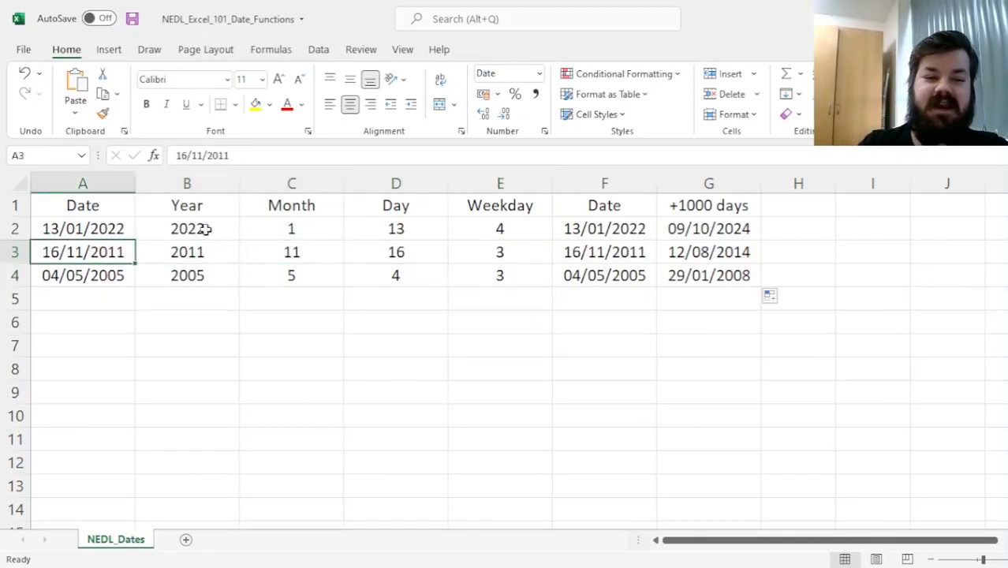
pyautogui.moveTo(83, 228); pyautogui.dragTo(83, 275)
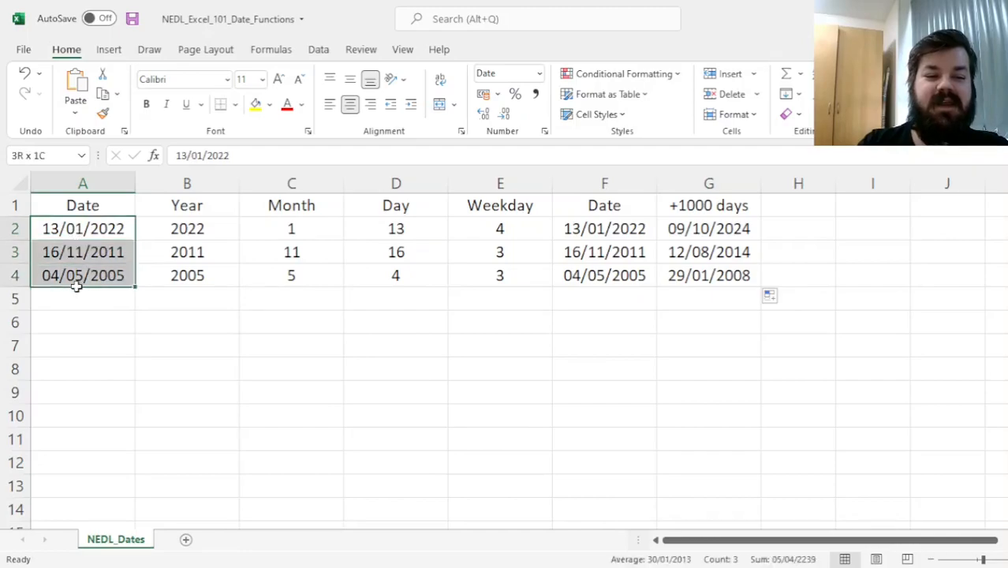
pyautogui.click(604, 228)
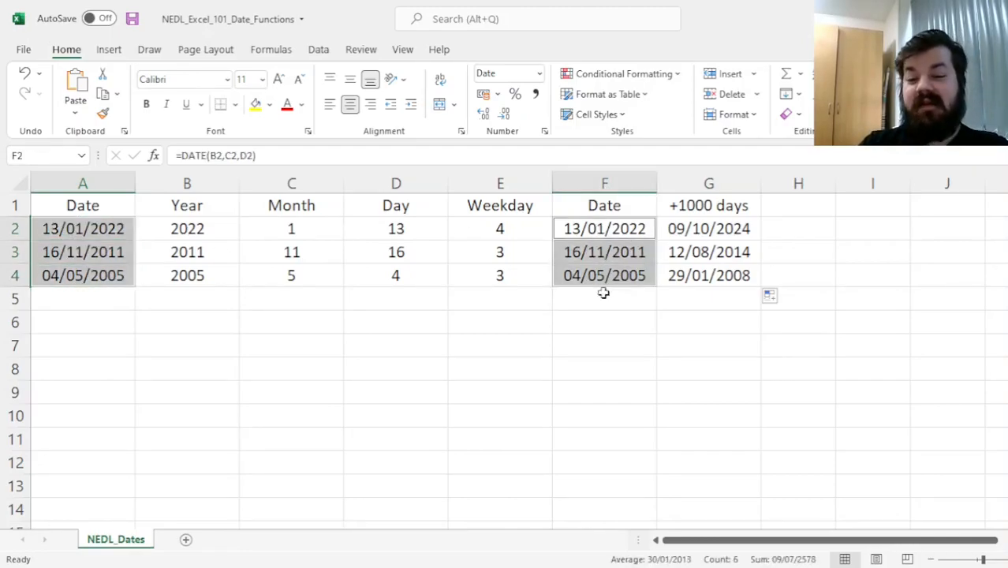
pyautogui.moveTo(571, 425)
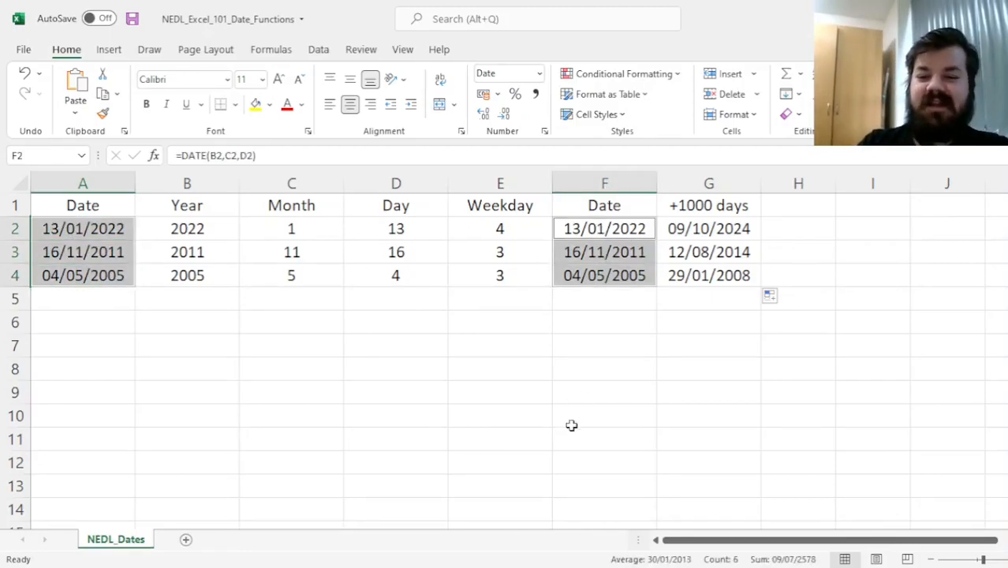